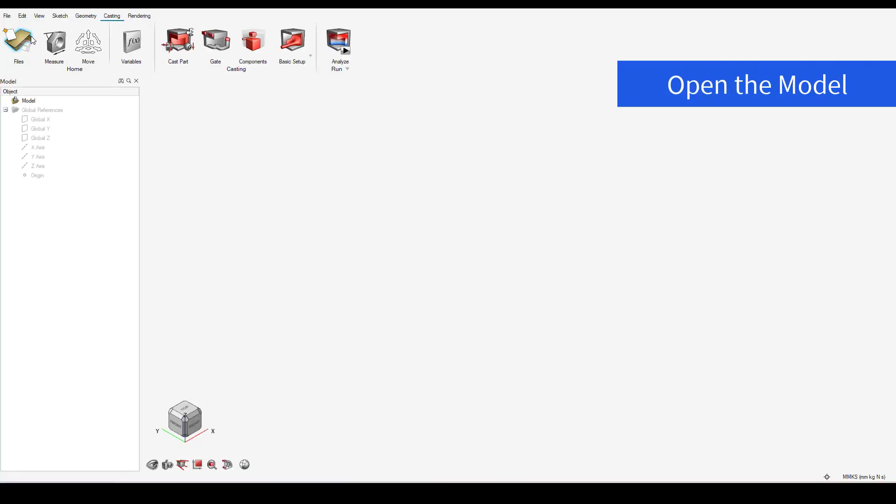
Load the saved housing casting model from the Desktop into the 3D scene
left_click(18, 39)
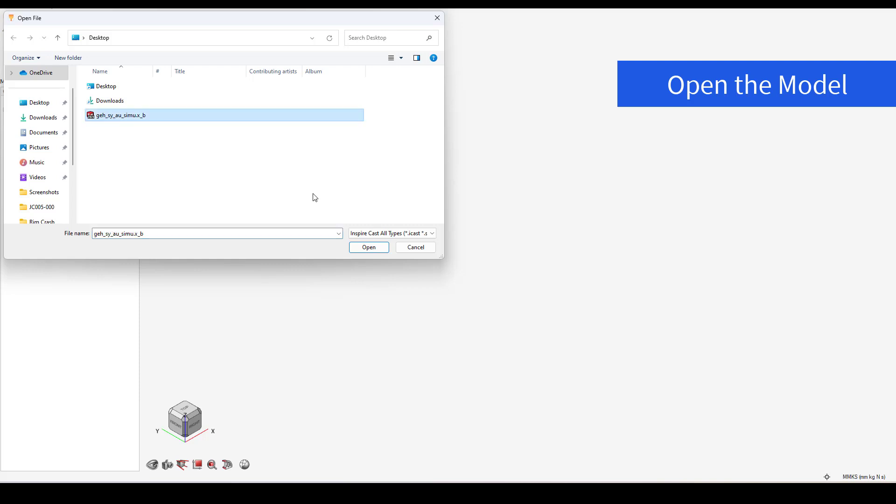
left_click(368, 246)
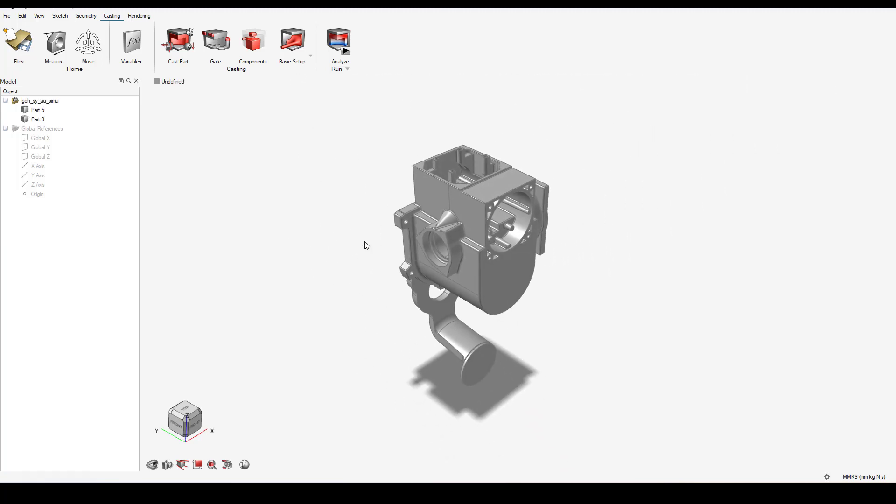
left_click(38, 110)
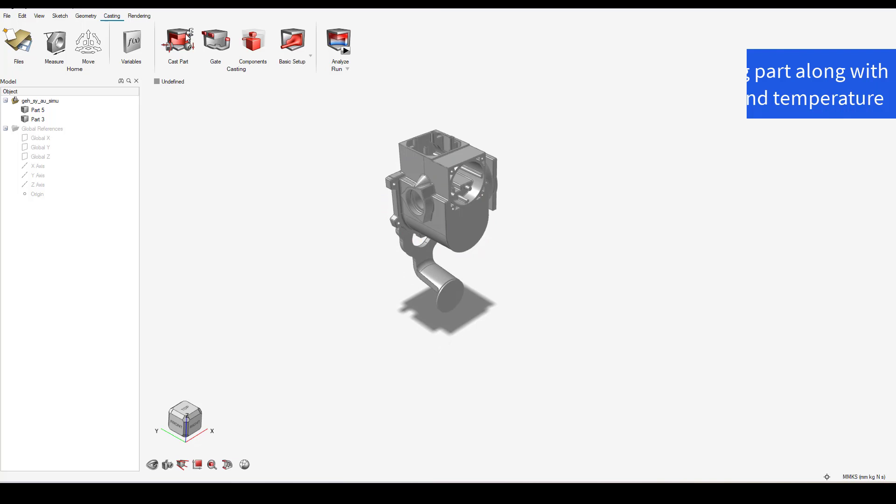
Designate the housing body as the cast part
left_click(178, 41)
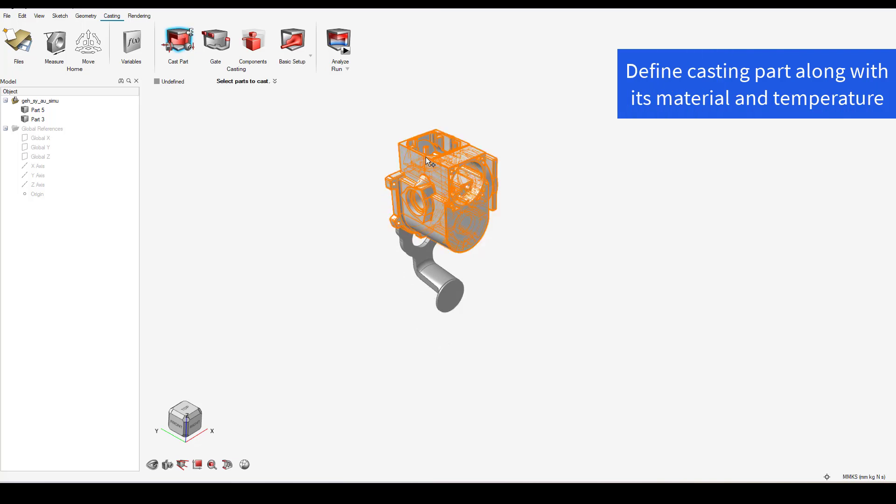
left_click(429, 160)
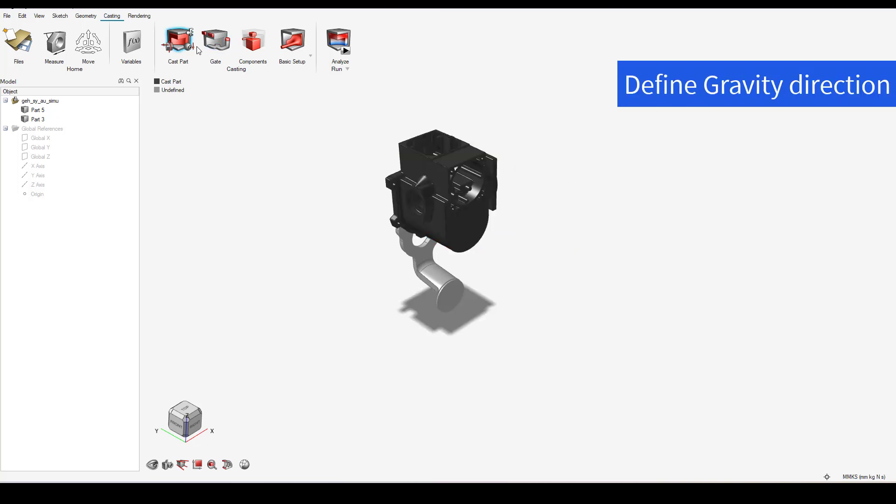
Add a gravity direction and define the curved inlet as the runner
left_click(178, 39)
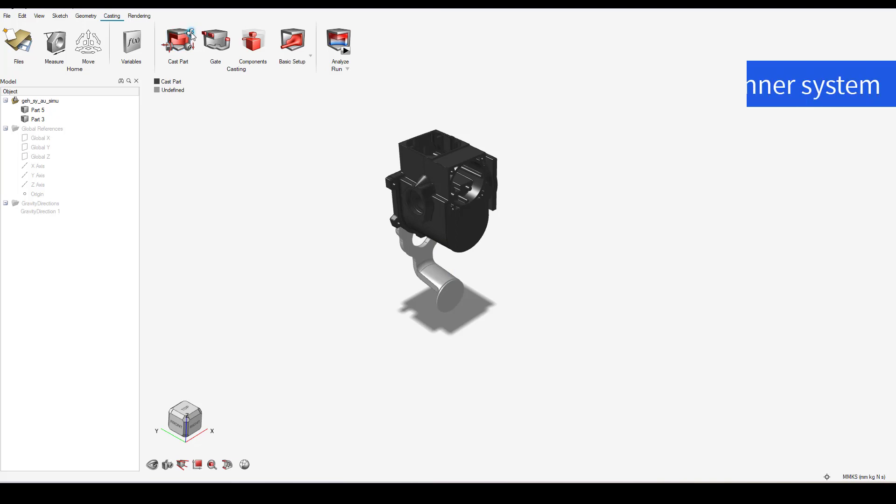
left_click(215, 38)
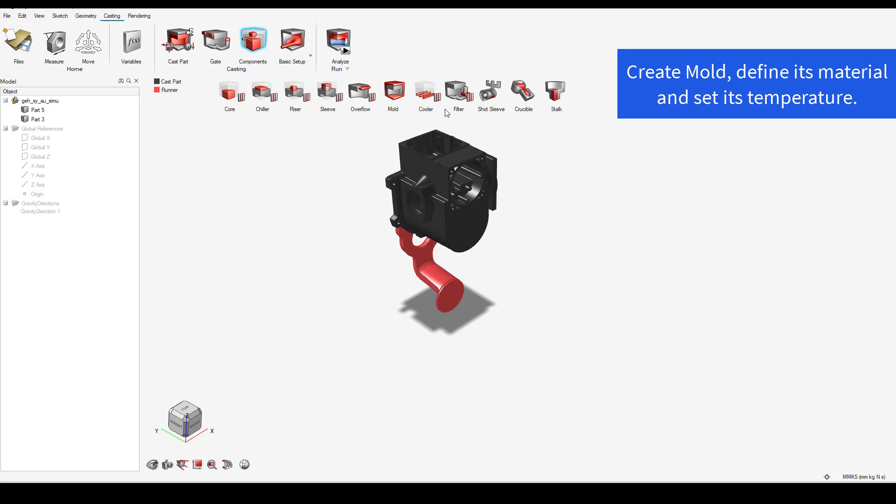
Create a mold around the part and a shot sleeve on the runner's open end
left_click(393, 91)
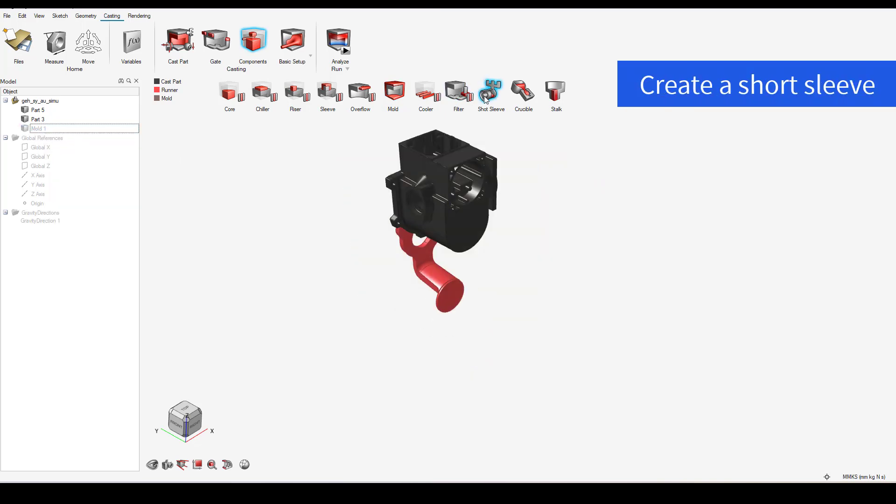
left_click(492, 90)
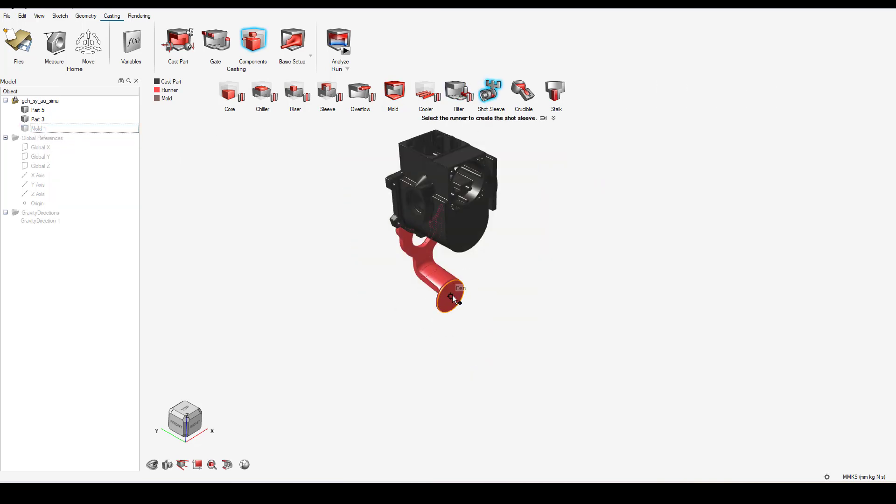
left_click(452, 299)
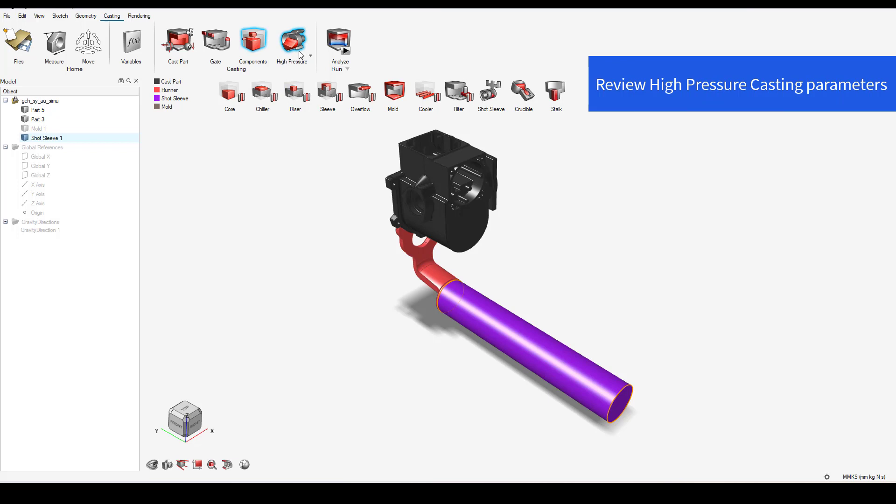
left_click(292, 38)
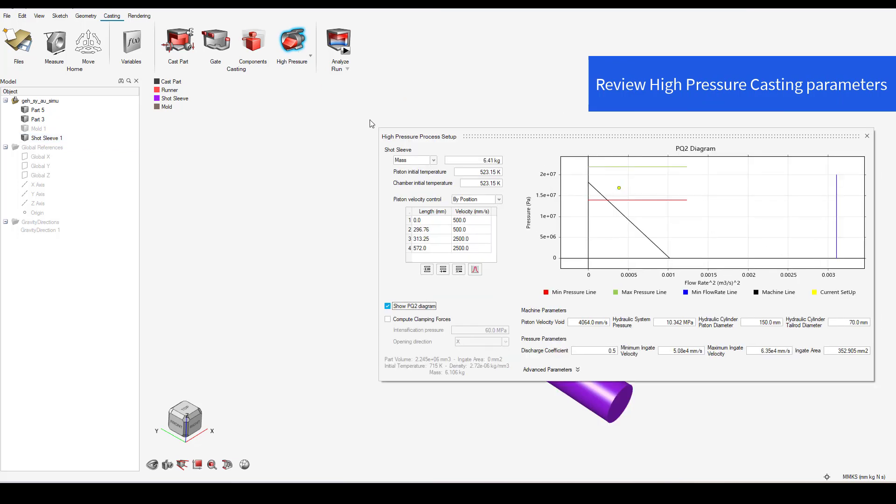
mouse_move(431, 328)
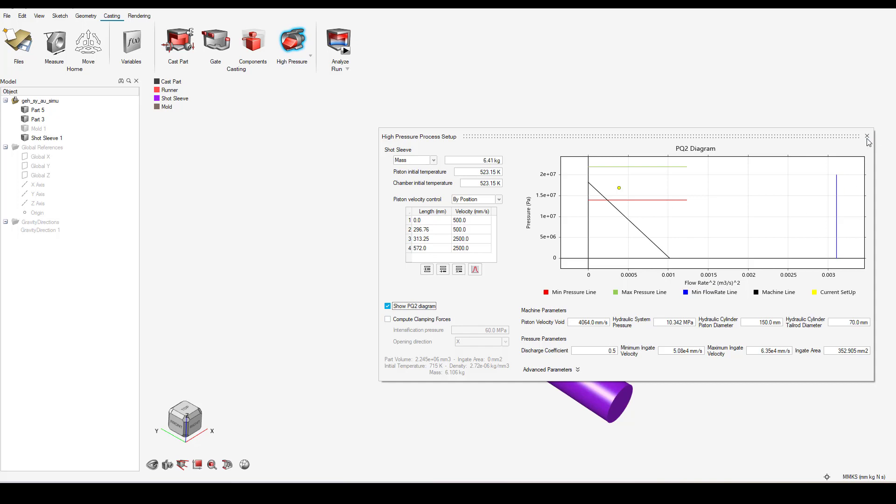
left_click(866, 137)
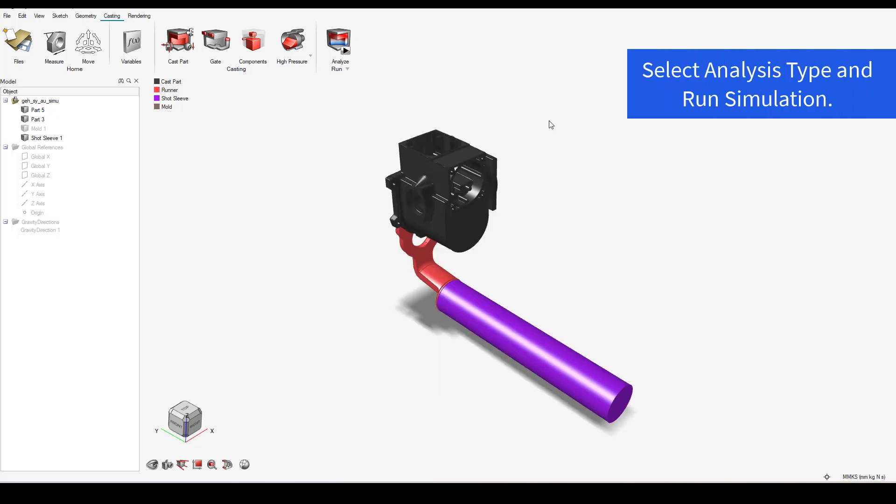
Launch a filling analysis with solidification included so meshing begins
left_click(339, 42)
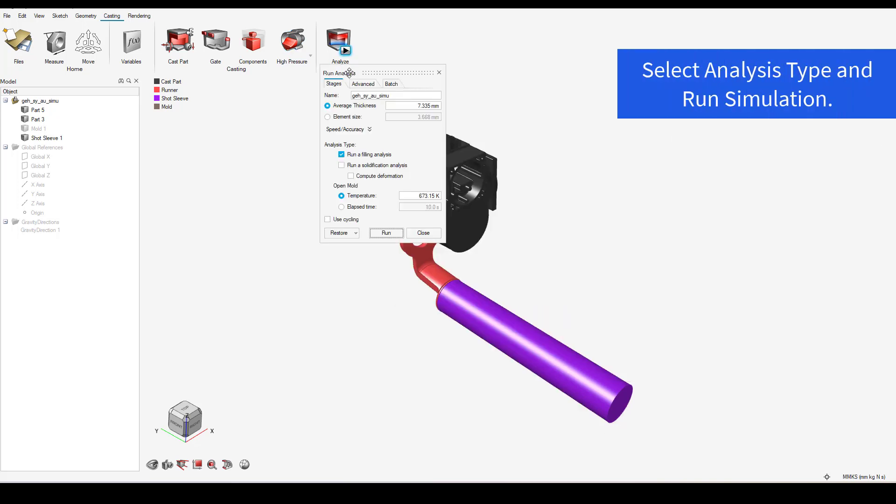
mouse_move(351, 168)
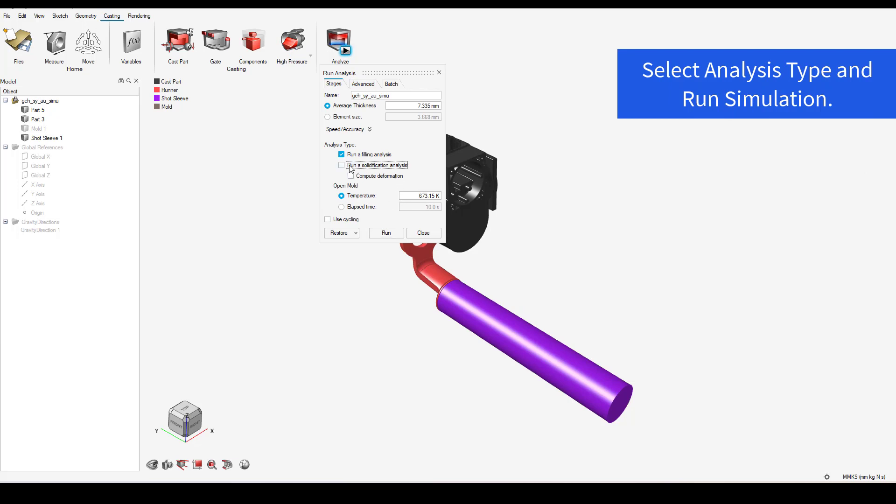
left_click(341, 165)
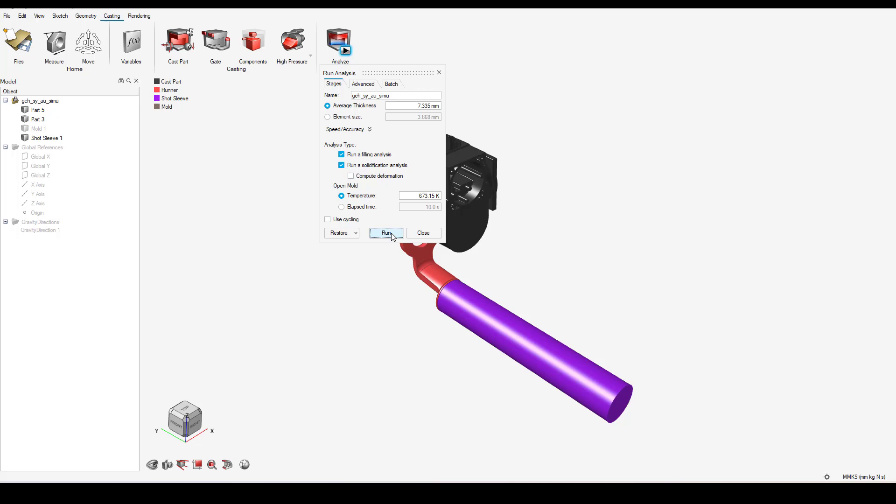
left_click(386, 234)
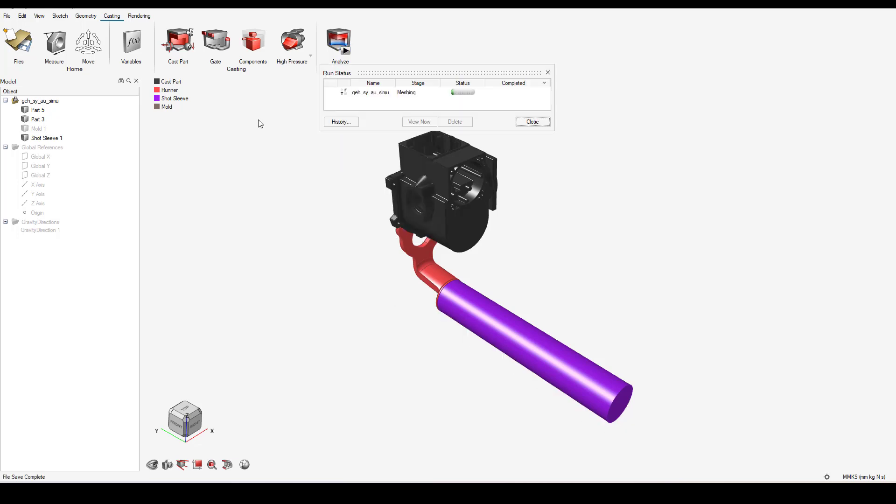